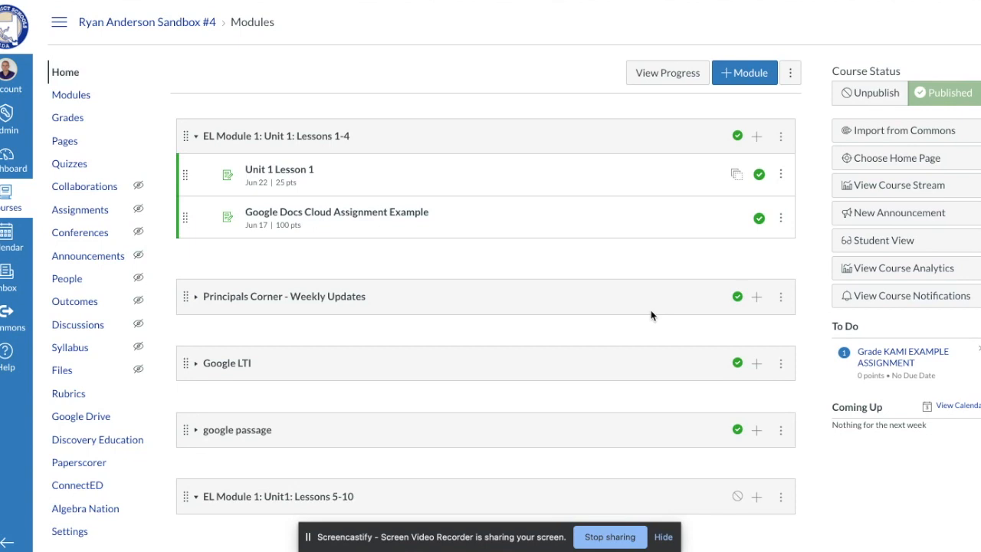
pyautogui.moveTo(521, 153)
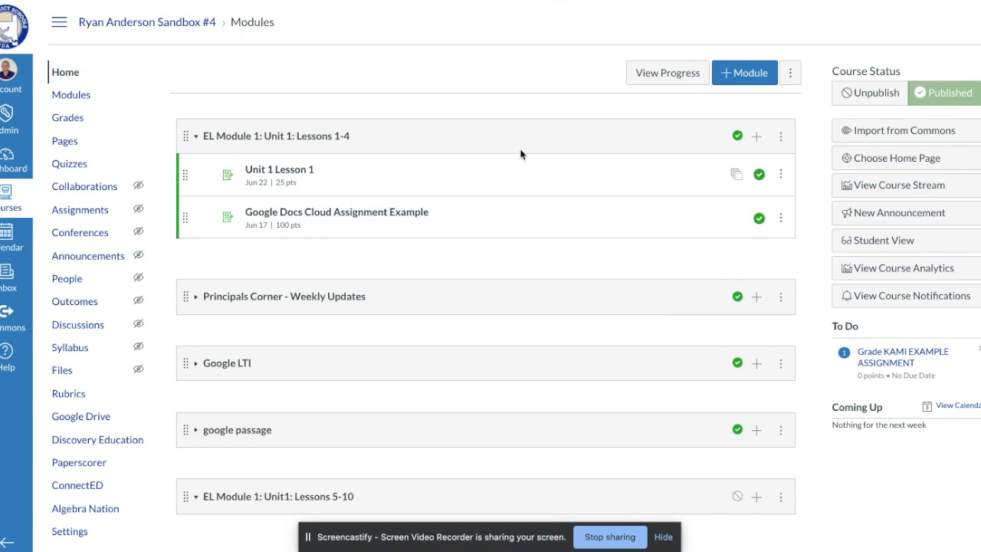
pyautogui.moveTo(719, 166)
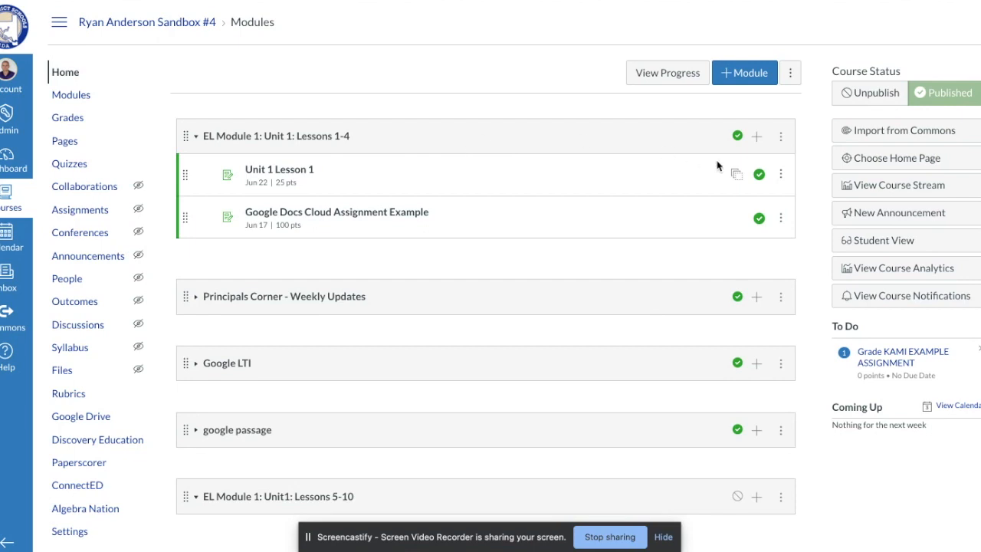
pyautogui.moveTo(757, 141)
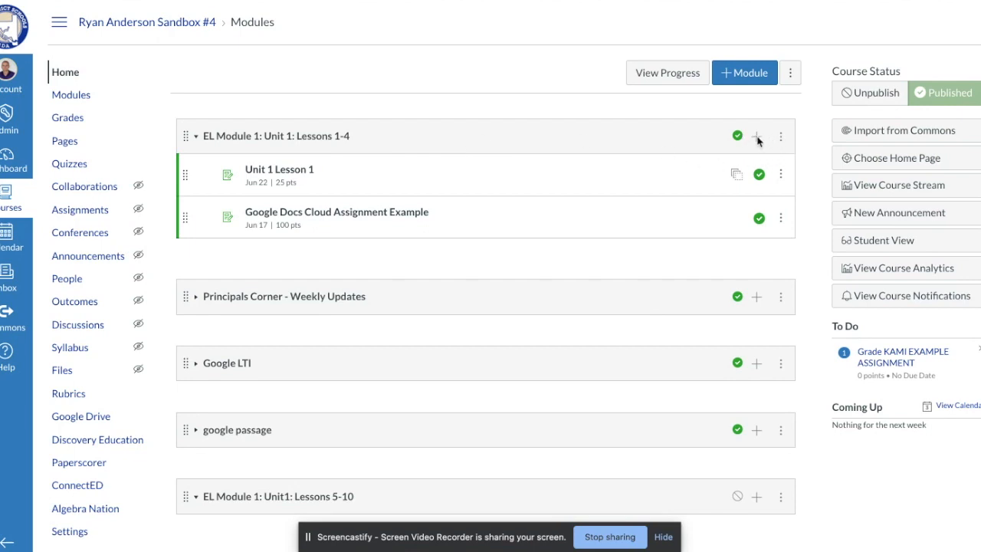
# - Add a new assignment named Kami Example Assignment to the Lessons 1-4 module
pyautogui.click(758, 135)
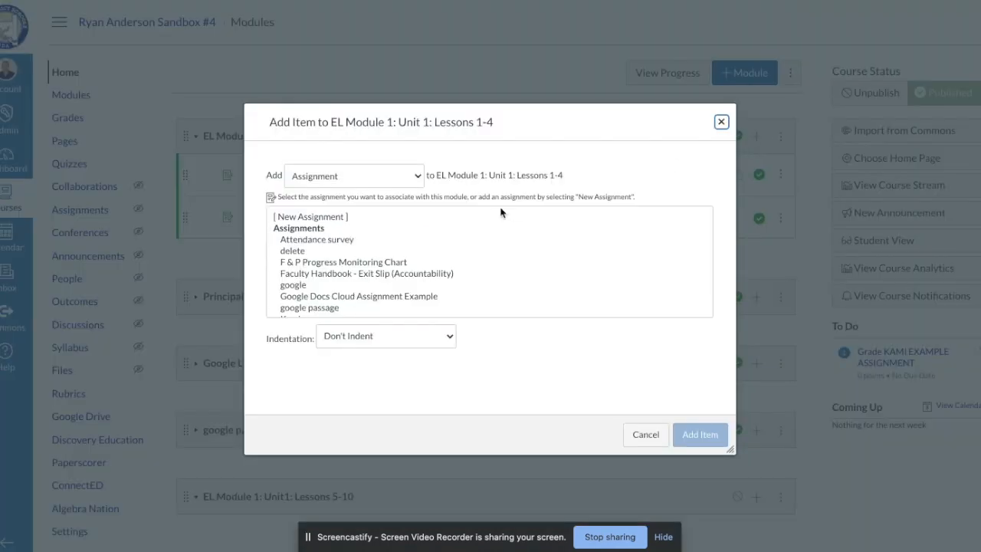
pyautogui.click(353, 175)
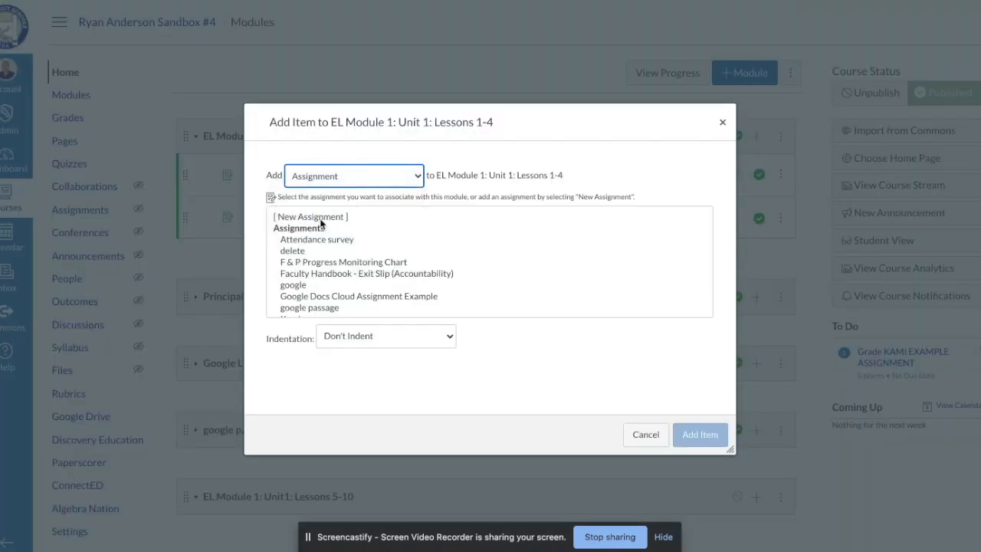
pyautogui.click(310, 216)
pyautogui.write('Kami Example Assignment')
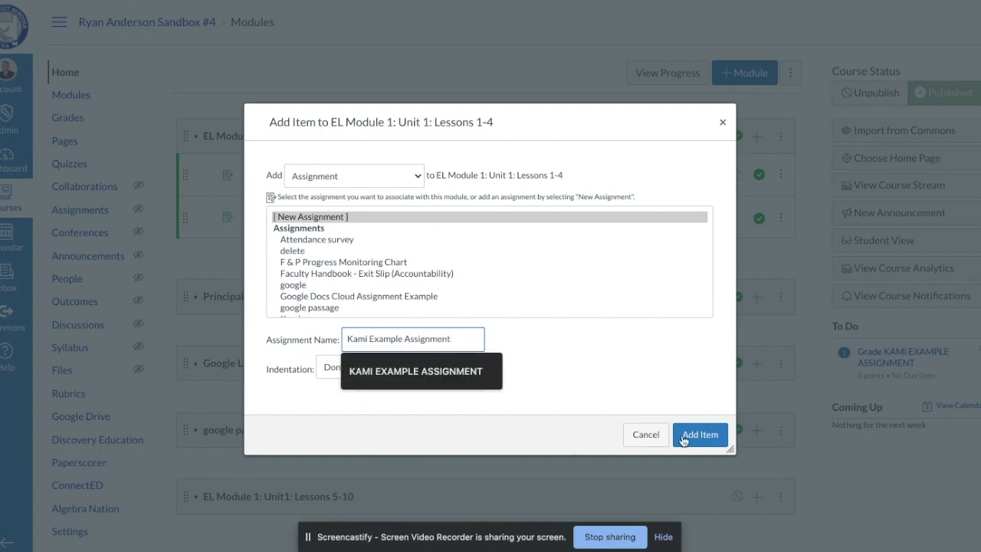
pyautogui.click(699, 436)
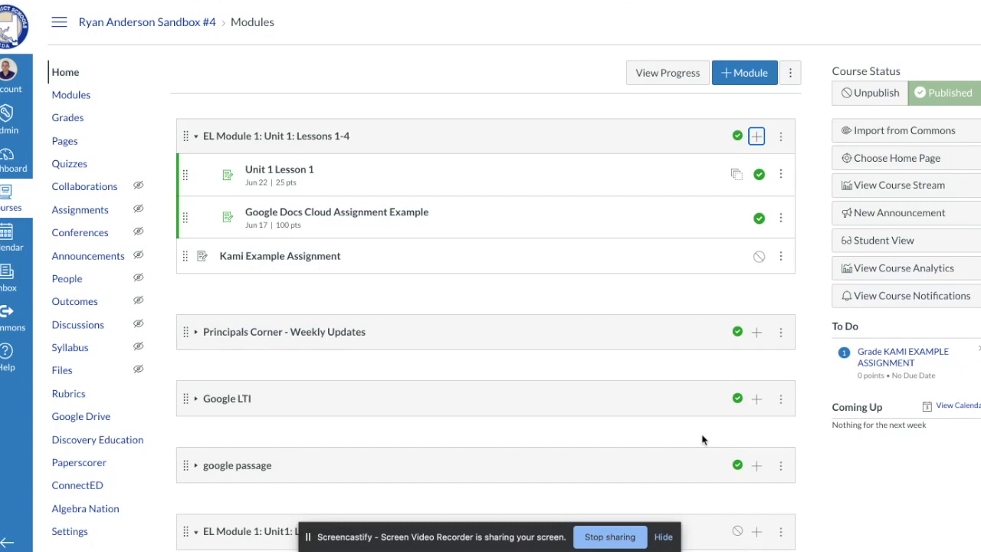
pyautogui.moveTo(330, 279)
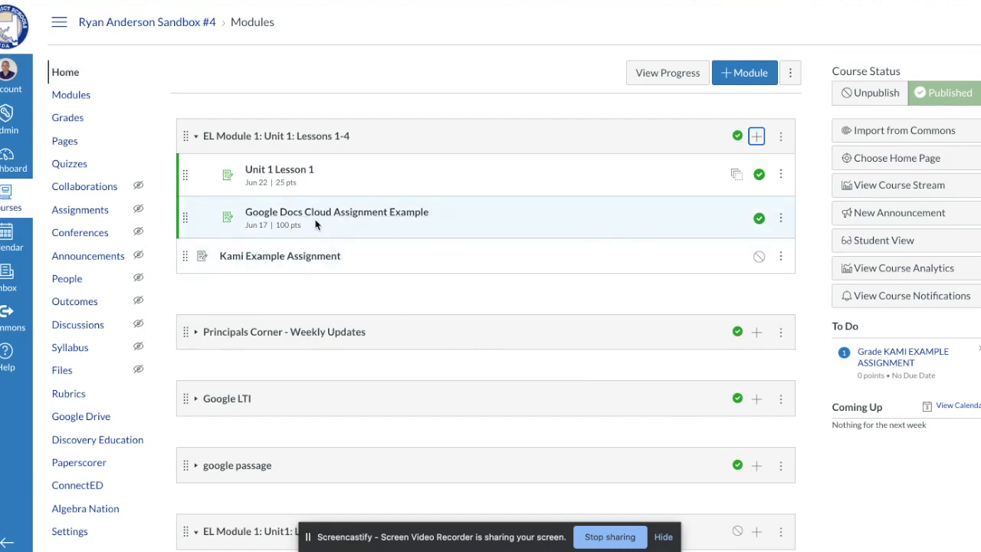
pyautogui.moveTo(279, 169)
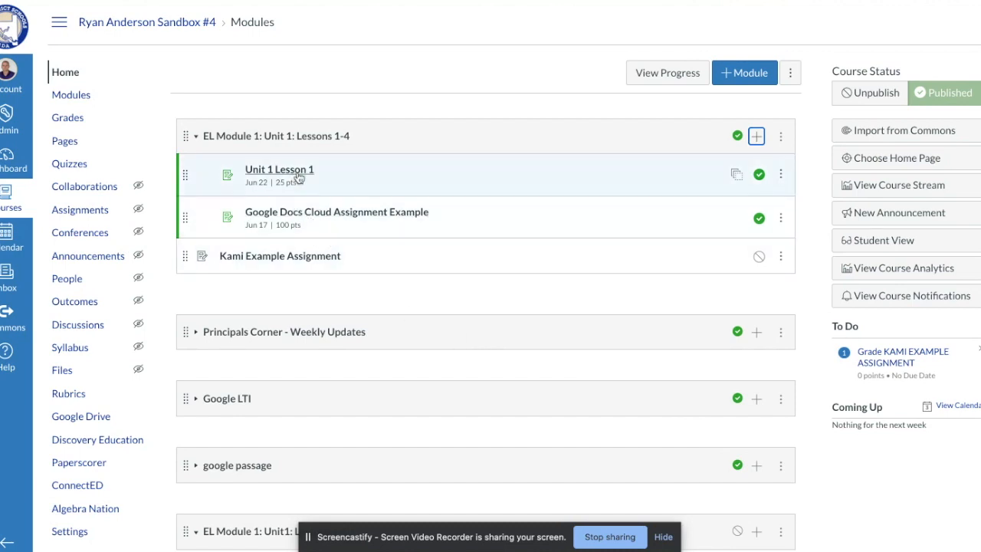
pyautogui.moveTo(300, 243)
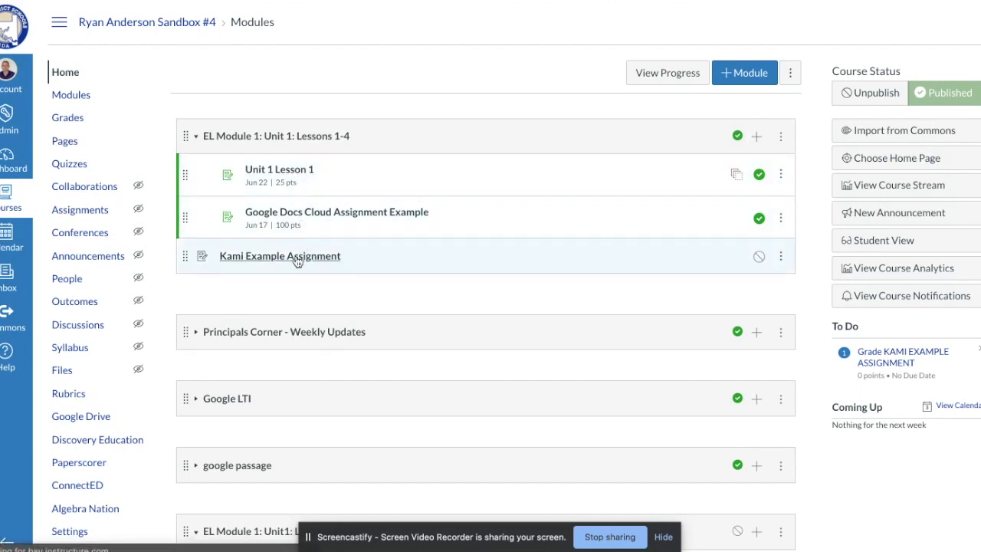
# - Go to the Kami Example Assignment page from the module list
pyautogui.click(279, 256)
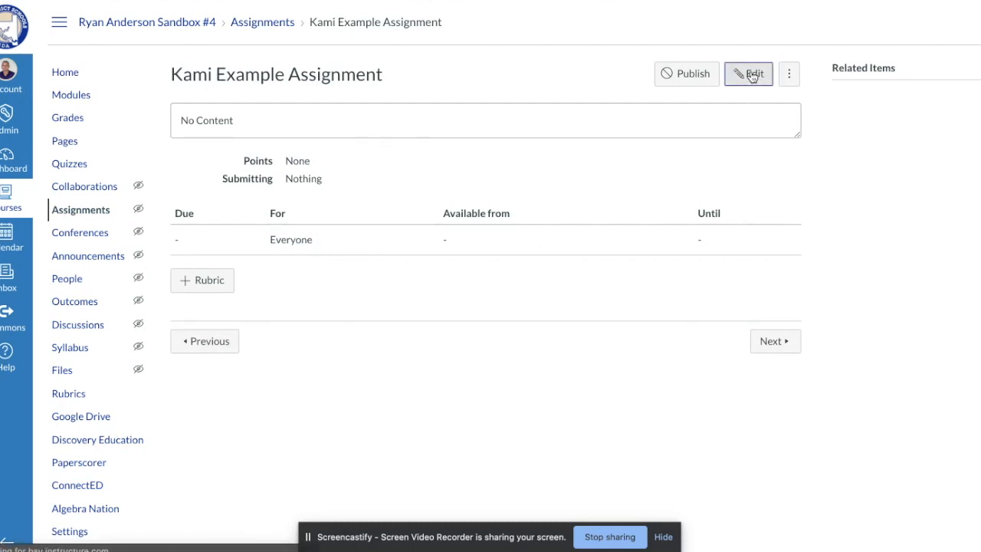
# - Edit the assignment and enter the description "Instructions for assignment go in this box ..."
pyautogui.click(748, 74)
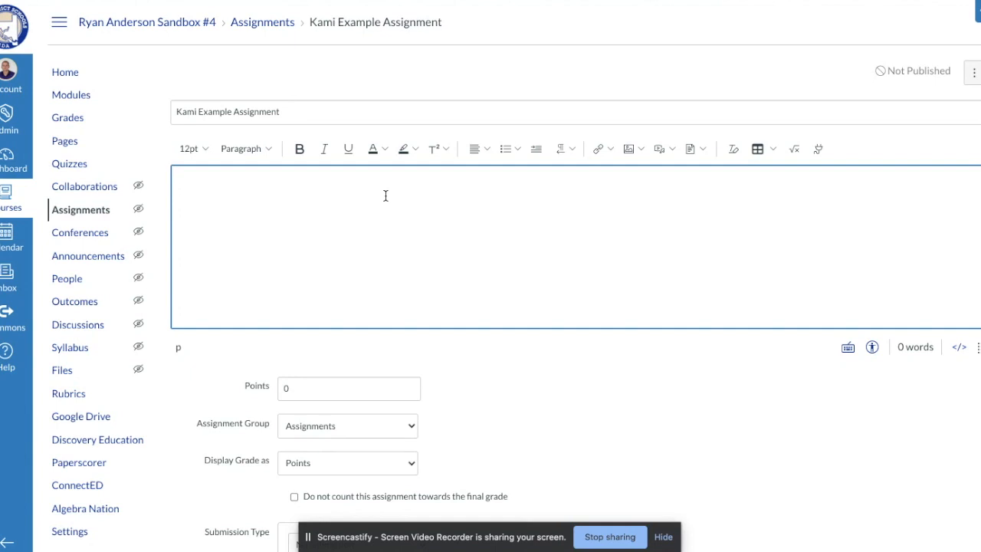
pyautogui.write('Instructions for a')
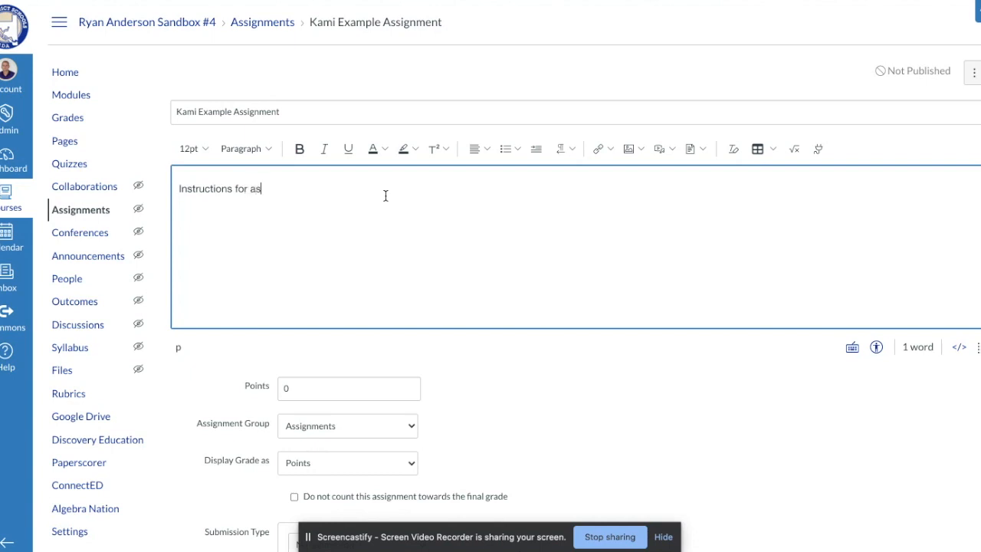
pyautogui.write('signment go')
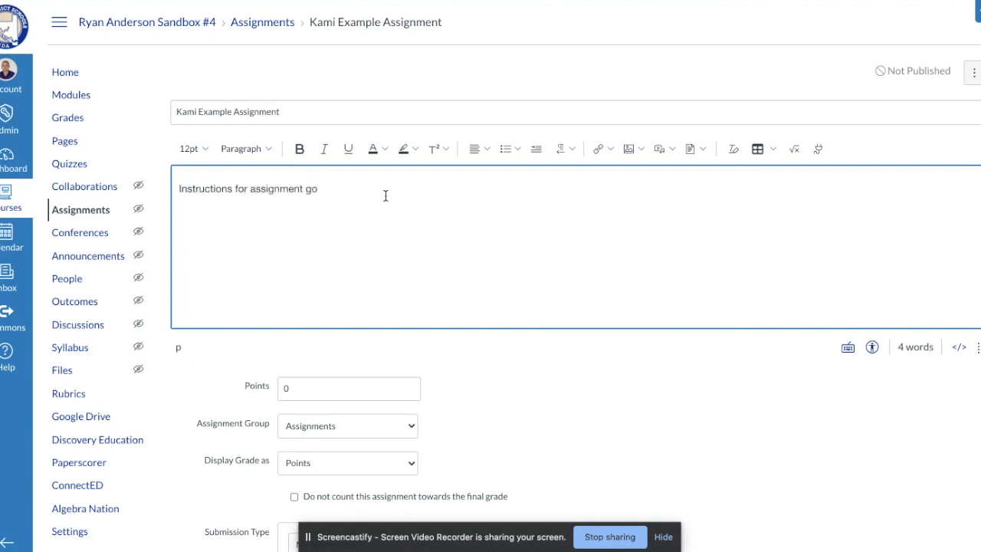
pyautogui.write('in this box ...')
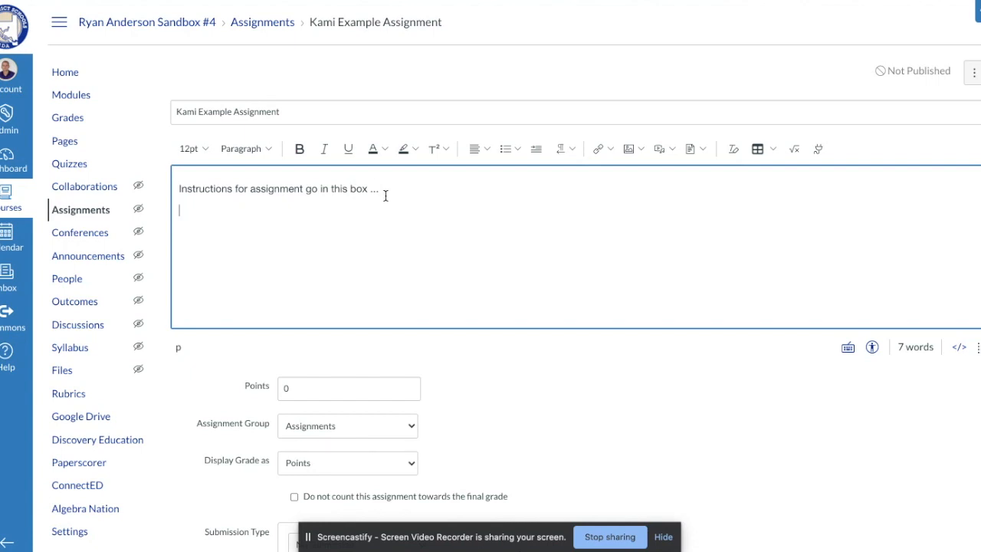
pyautogui.moveTo(375, 294)
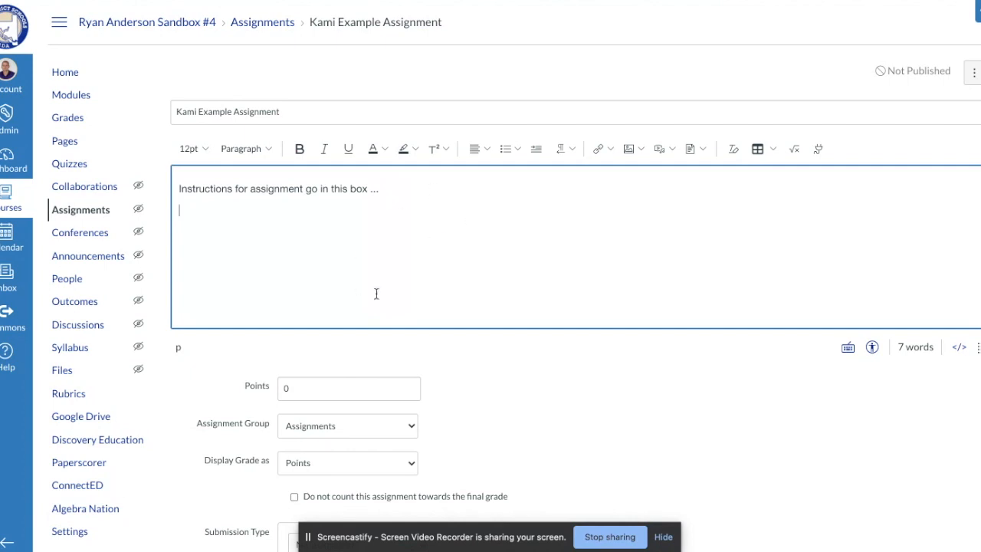
pyautogui.moveTo(378, 254)
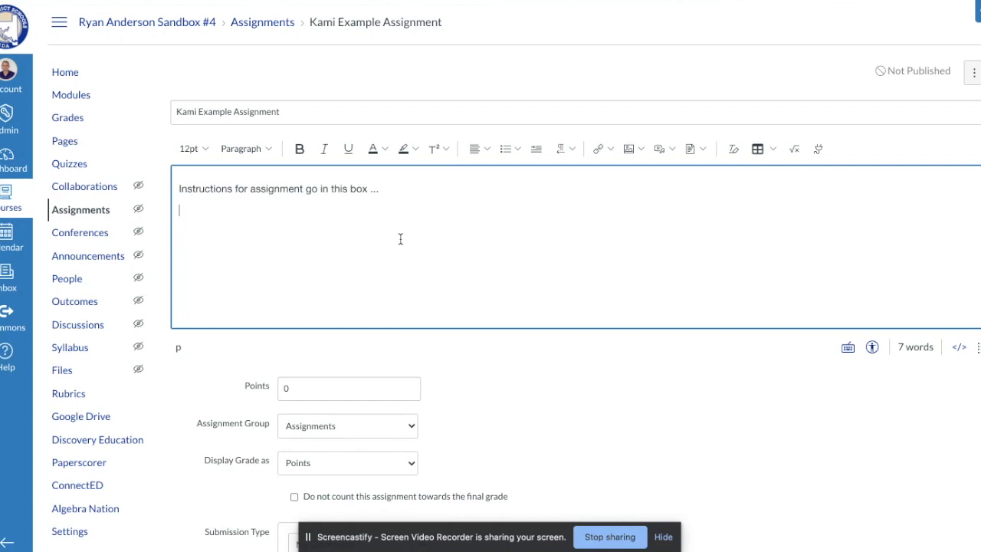
# - Set the assignment to 100 points with the grade displayed as a percentage
pyautogui.scroll(-3)
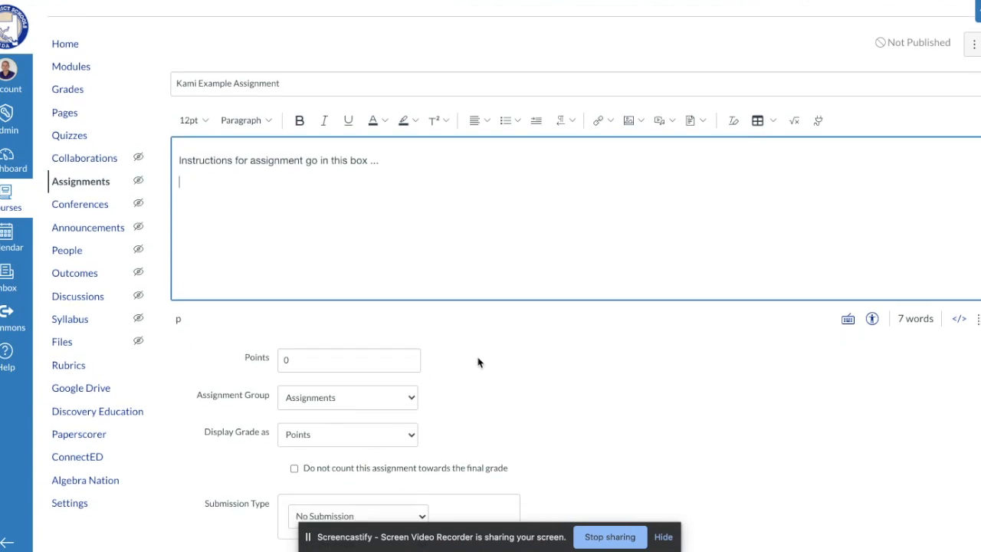
pyautogui.scroll(-3)
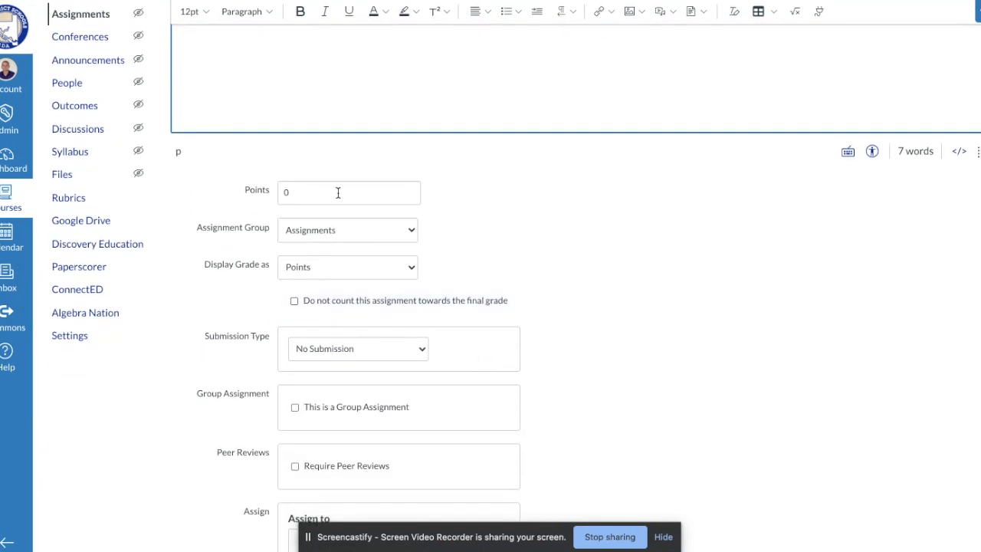
pyautogui.write('100')
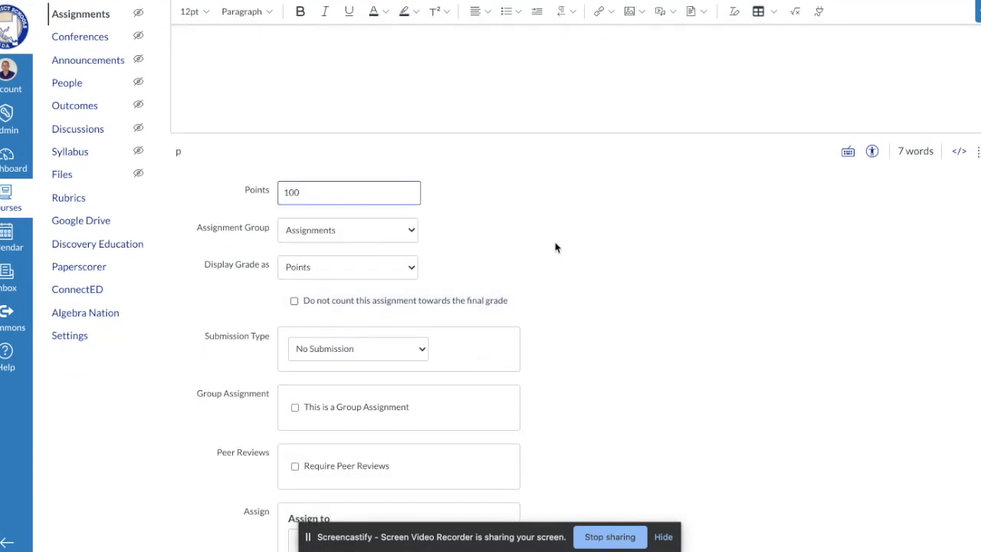
pyautogui.click(346, 267)
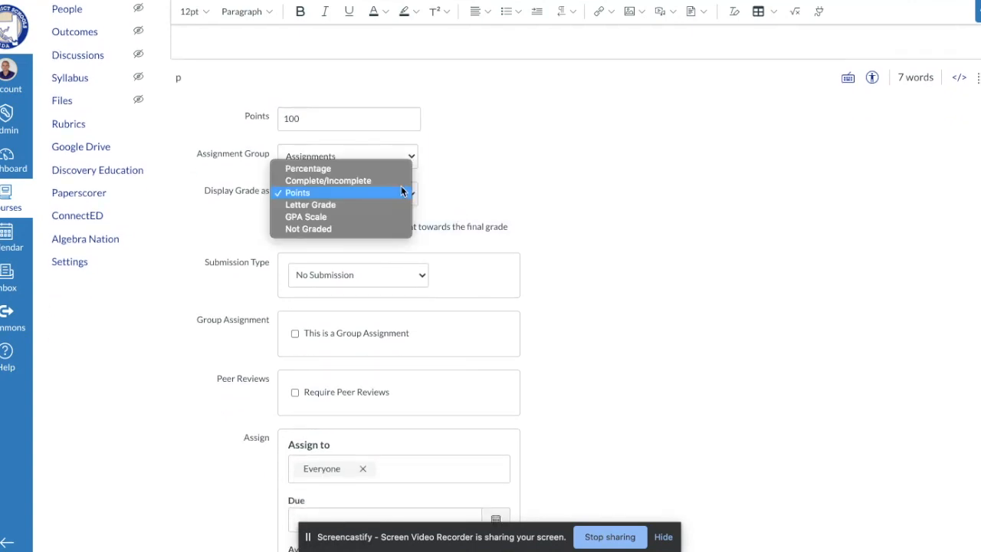
pyautogui.click(307, 168)
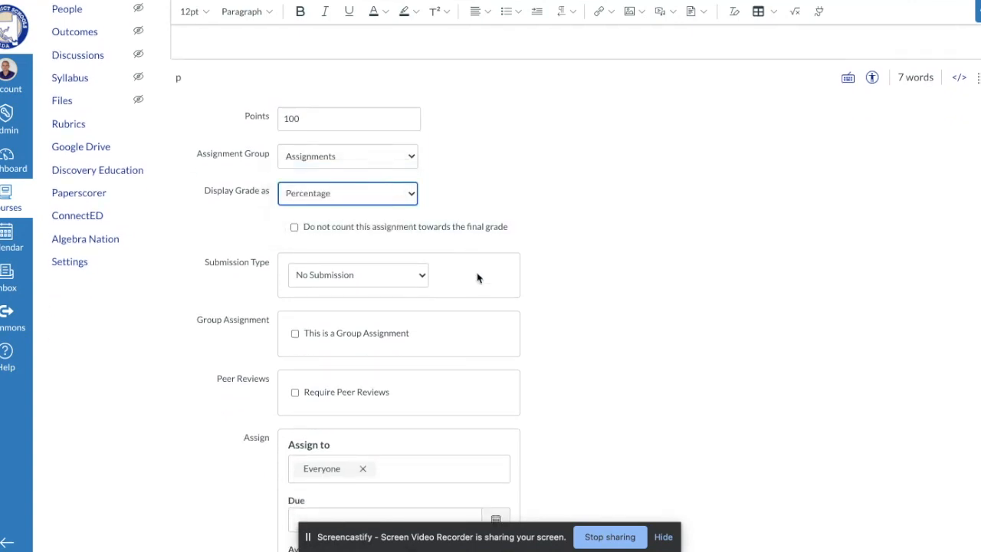
pyautogui.scroll(-3)
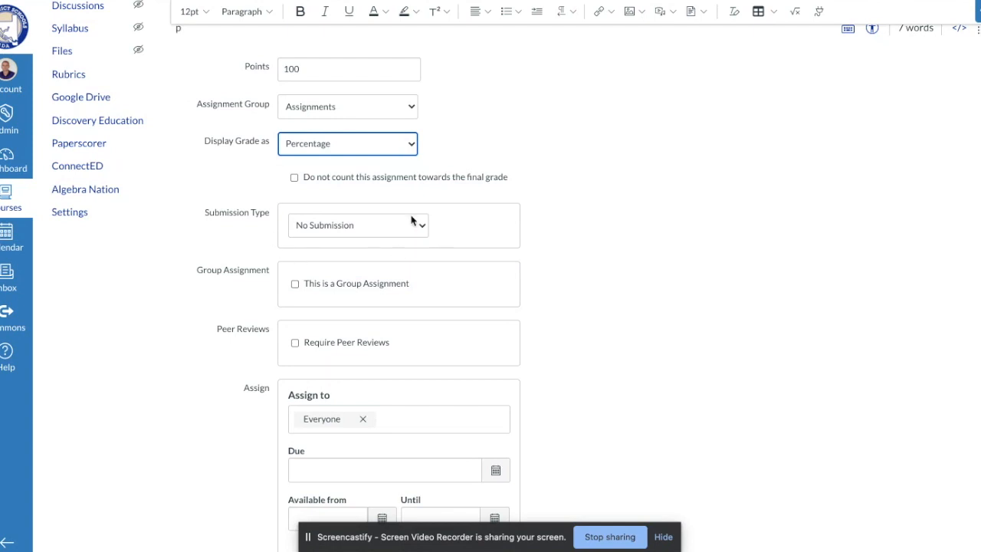
pyautogui.moveTo(326, 228)
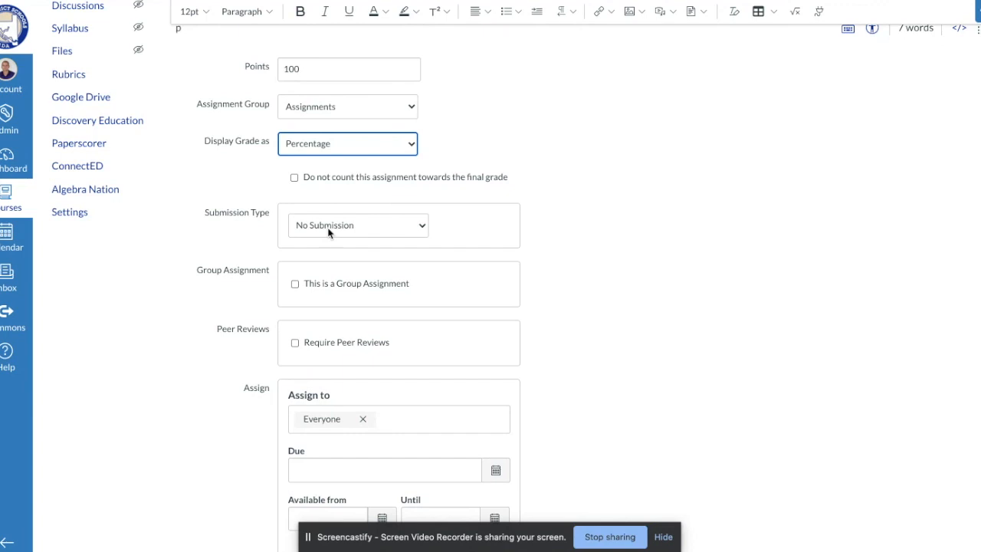
# - Set the submission type to External Tool and look up the available tools
pyautogui.click(359, 224)
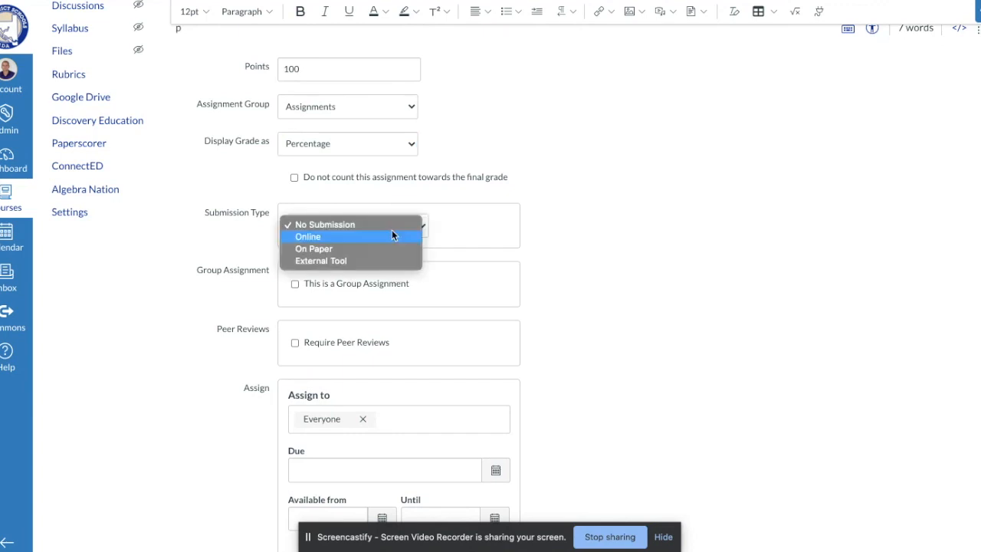
pyautogui.moveTo(374, 260)
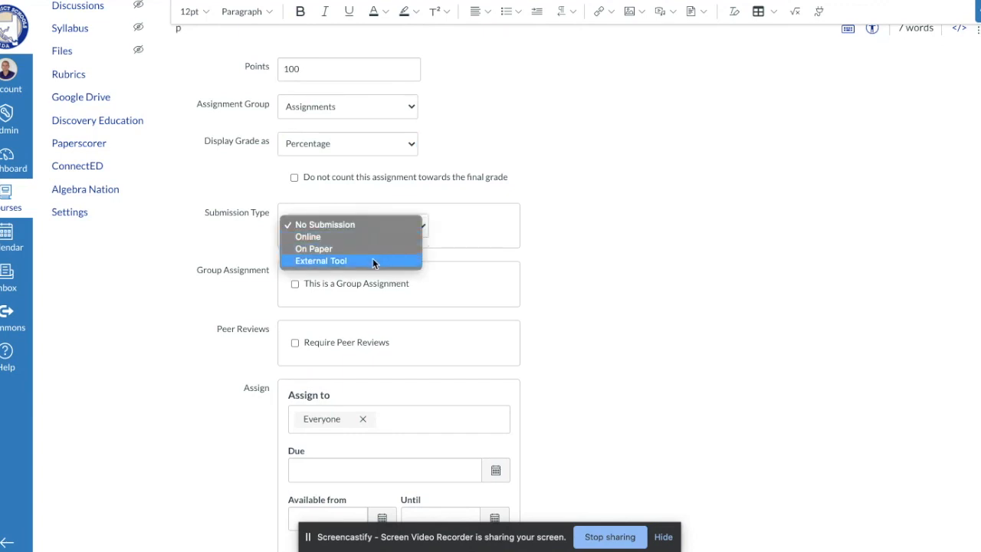
pyautogui.click(322, 261)
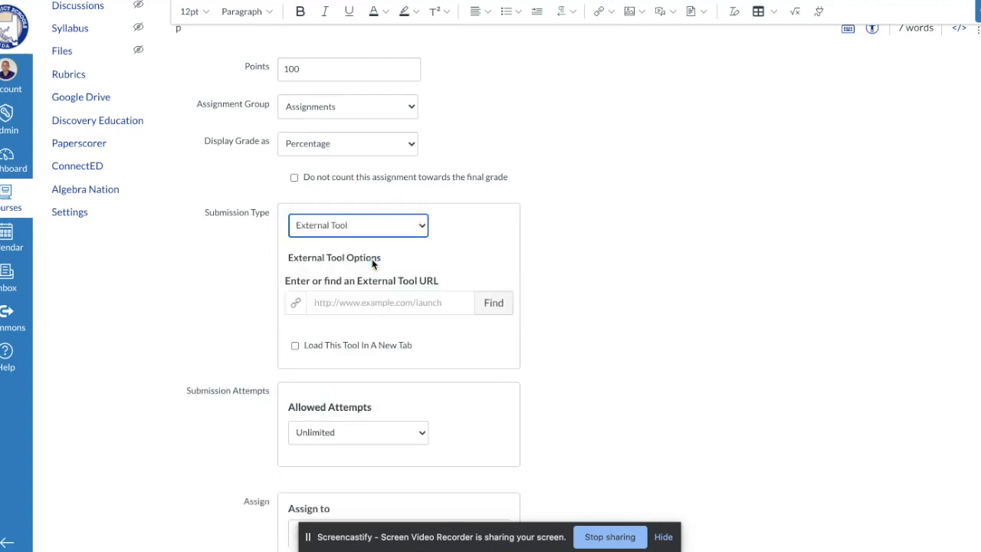
pyautogui.moveTo(376, 273)
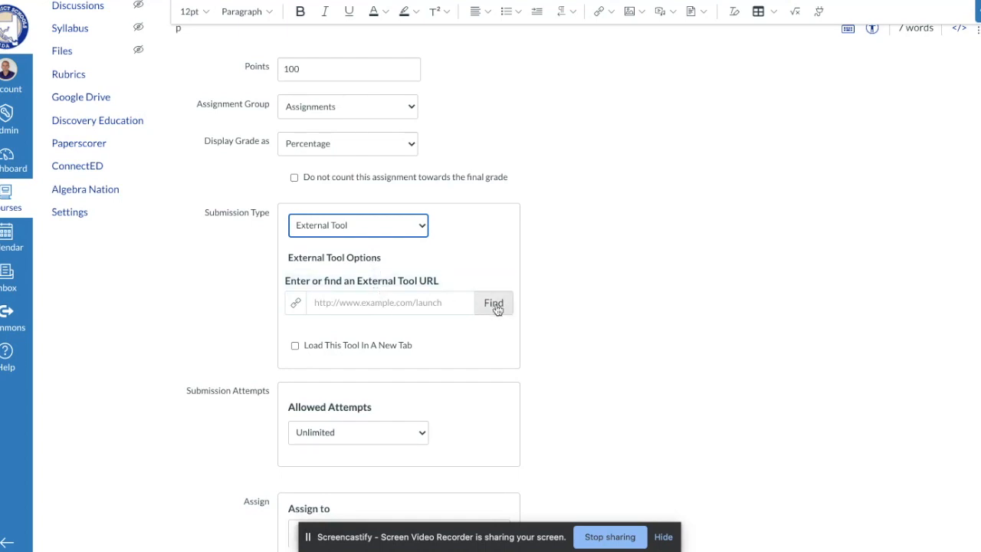
pyautogui.click(494, 304)
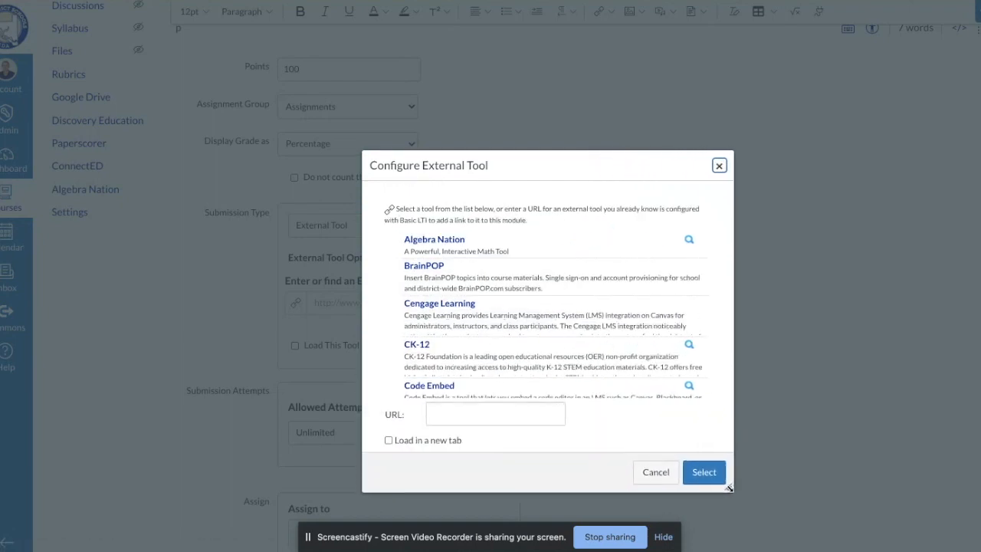
# - Choose Kami Google Drive Assignment from the external tool list
pyautogui.scroll(-3)
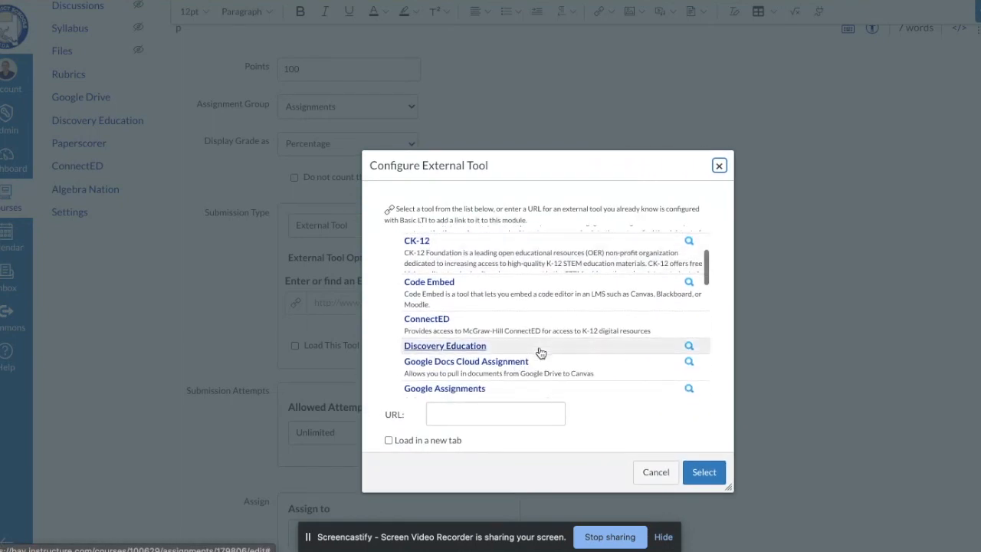
pyautogui.scroll(-3)
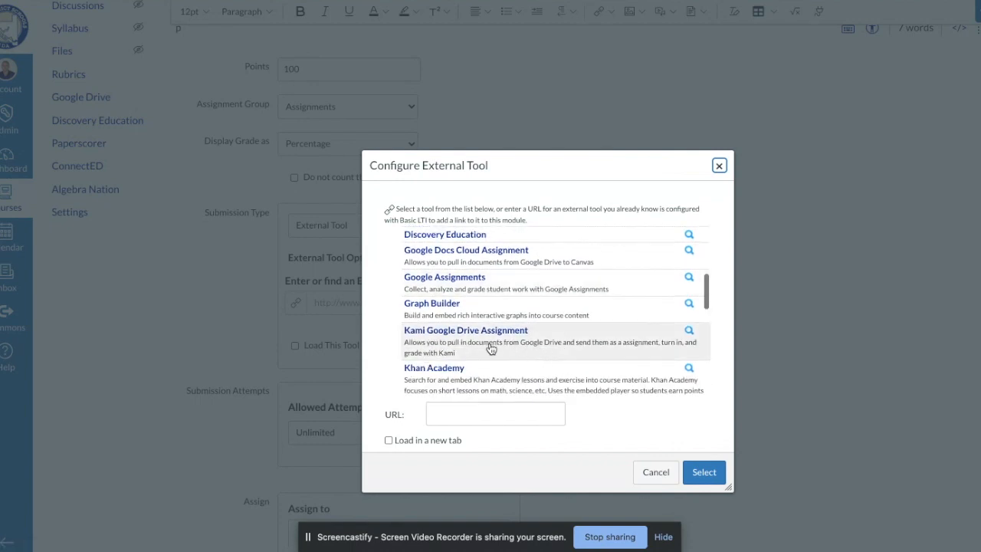
pyautogui.moveTo(478, 340)
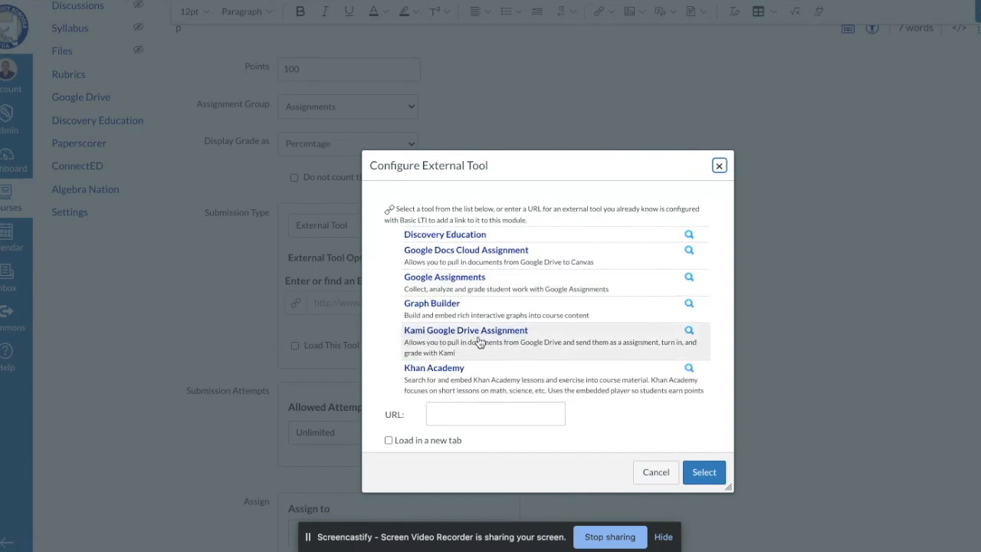
pyautogui.moveTo(512, 351)
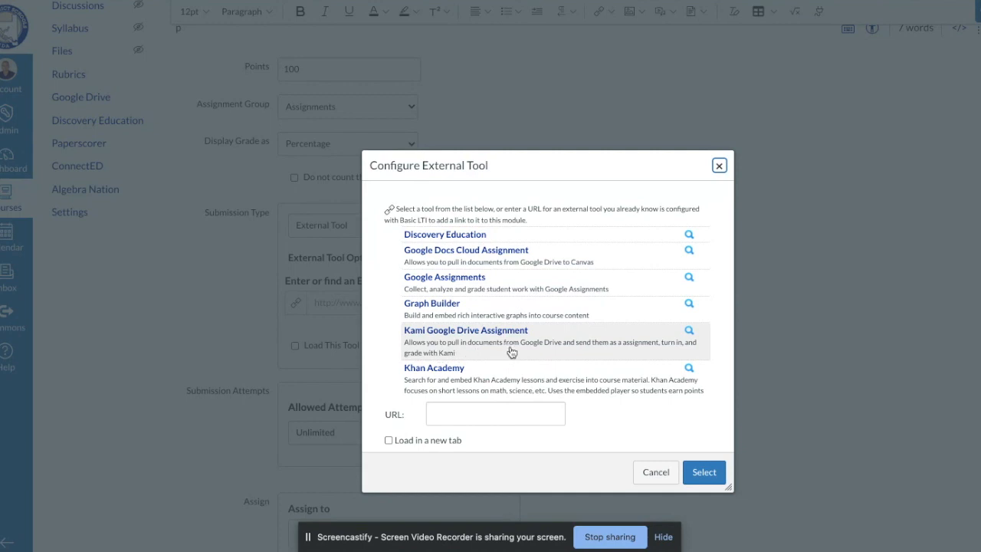
pyautogui.moveTo(515, 351)
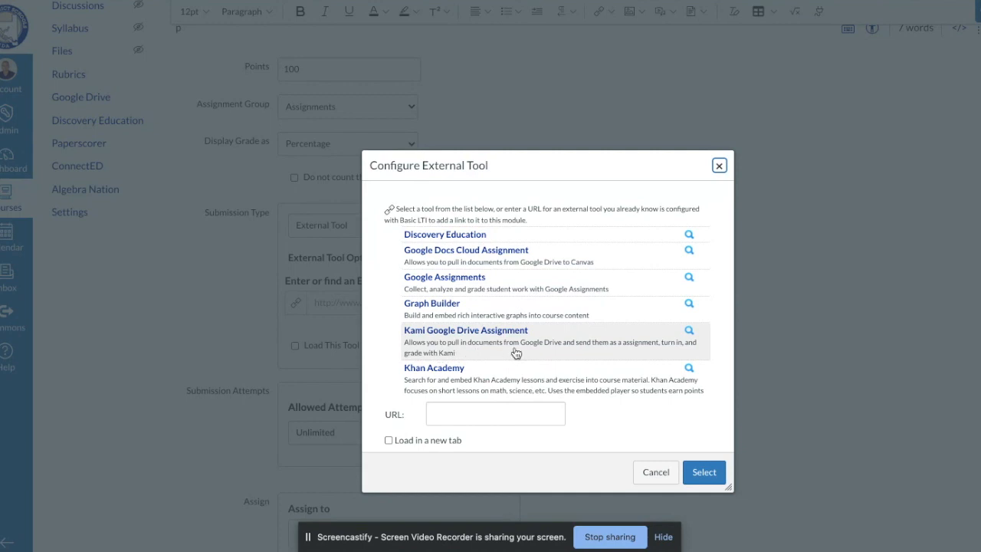
pyautogui.click(466, 330)
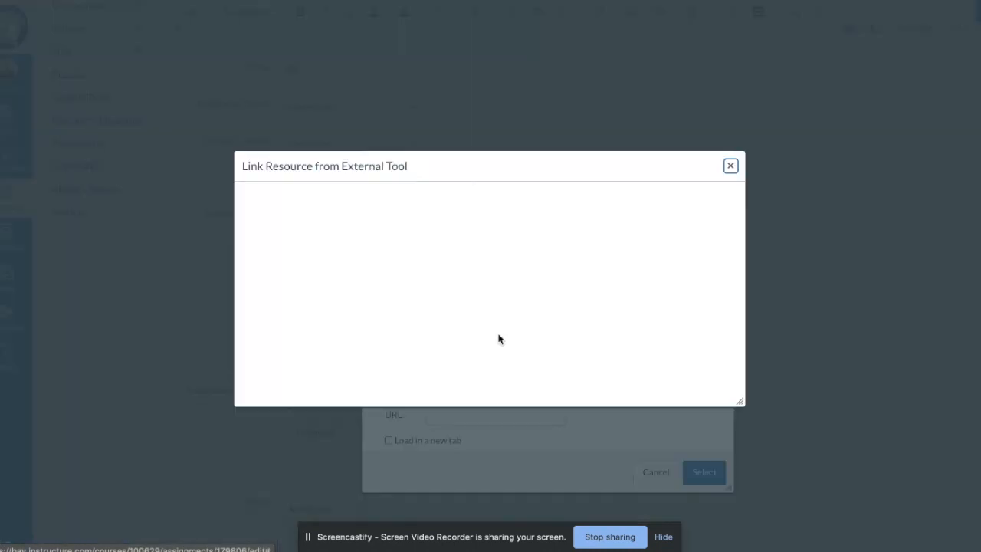
pyautogui.moveTo(527, 362)
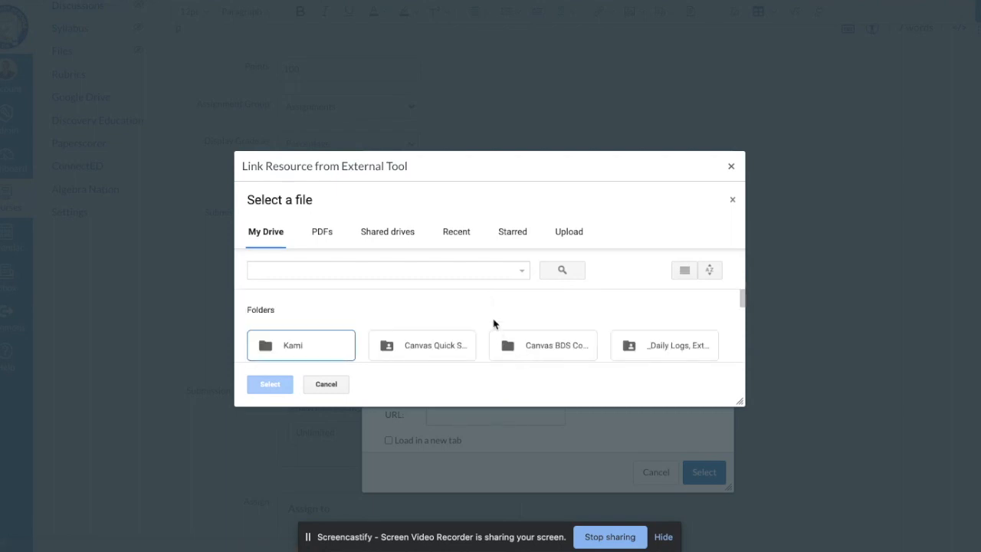
pyautogui.moveTo(474, 296)
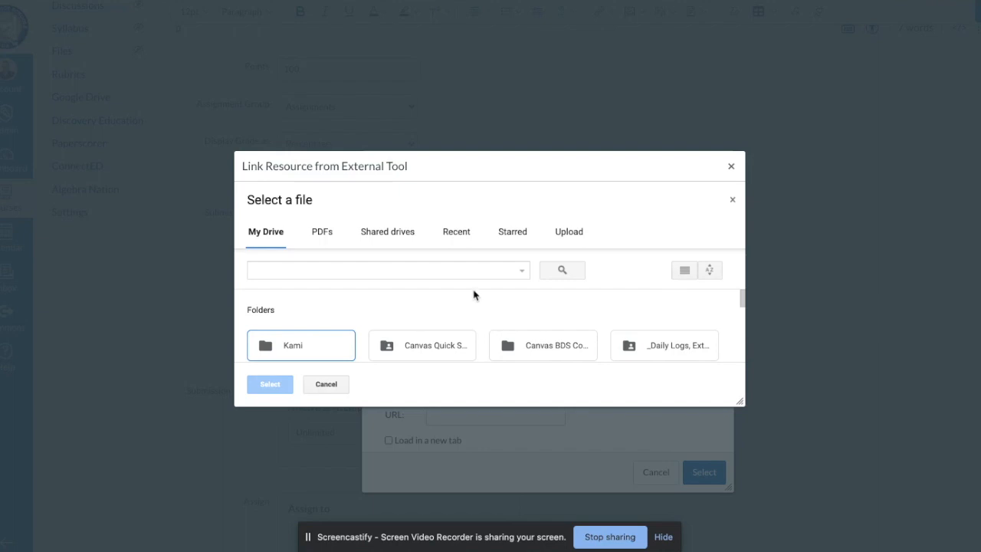
# - Attach PDF Kami Assignment Example.pdf from recent Drive files and confirm the Kami launch URL
pyautogui.click(456, 232)
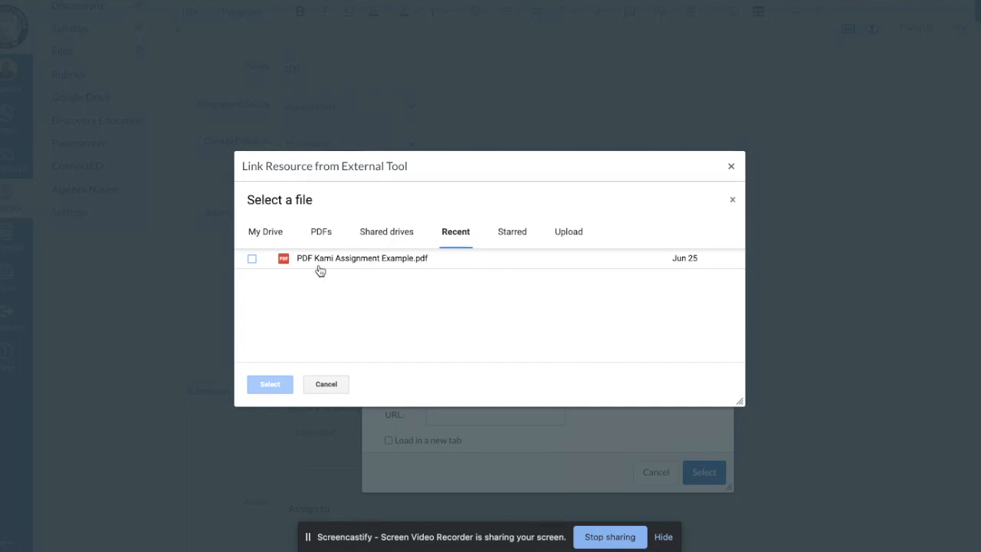
pyautogui.click(251, 257)
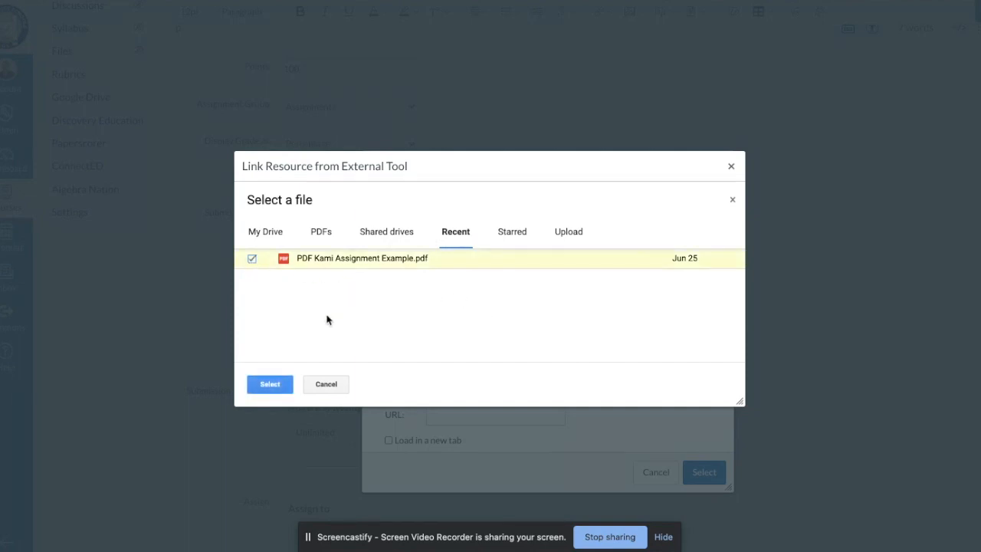
pyautogui.click(269, 384)
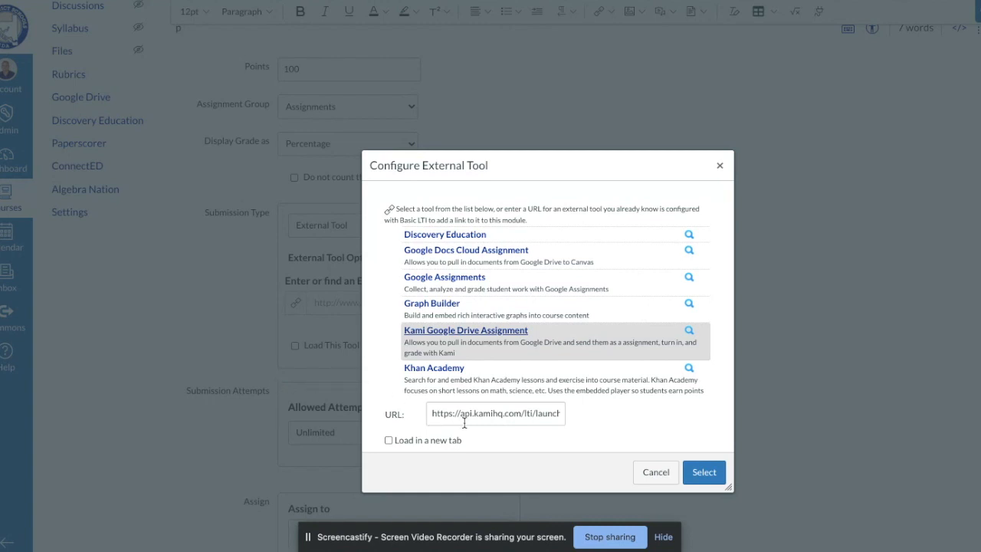
pyautogui.moveTo(493, 435)
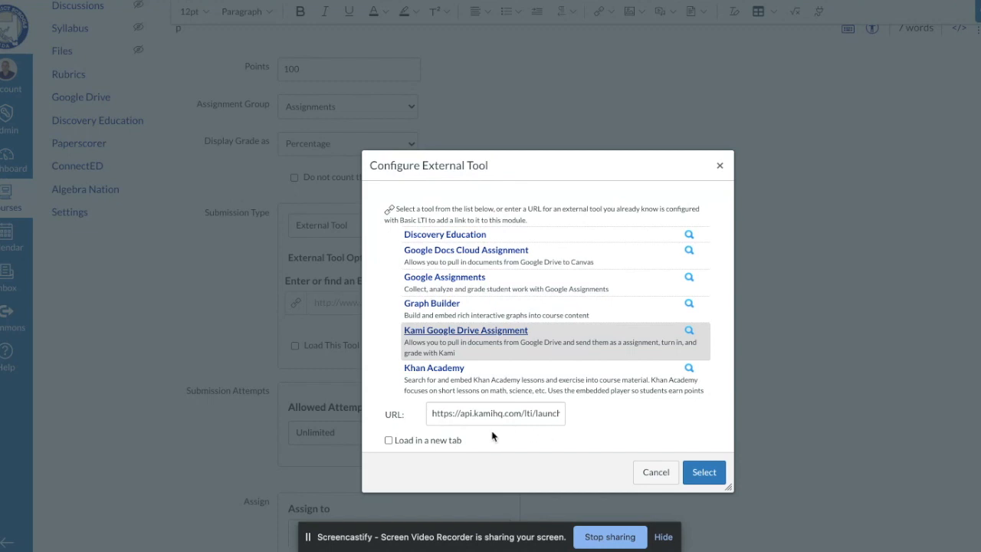
pyautogui.moveTo(705, 473)
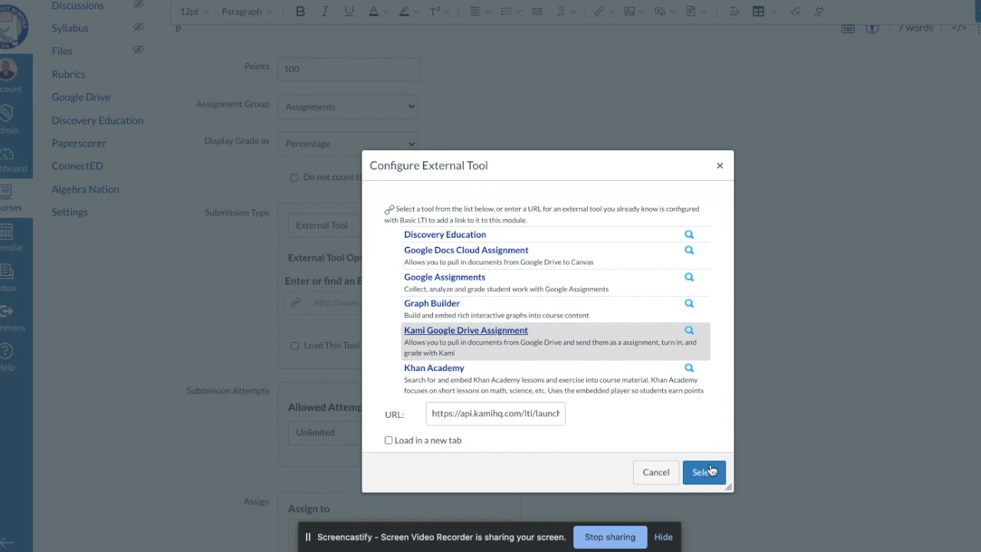
pyautogui.click(702, 473)
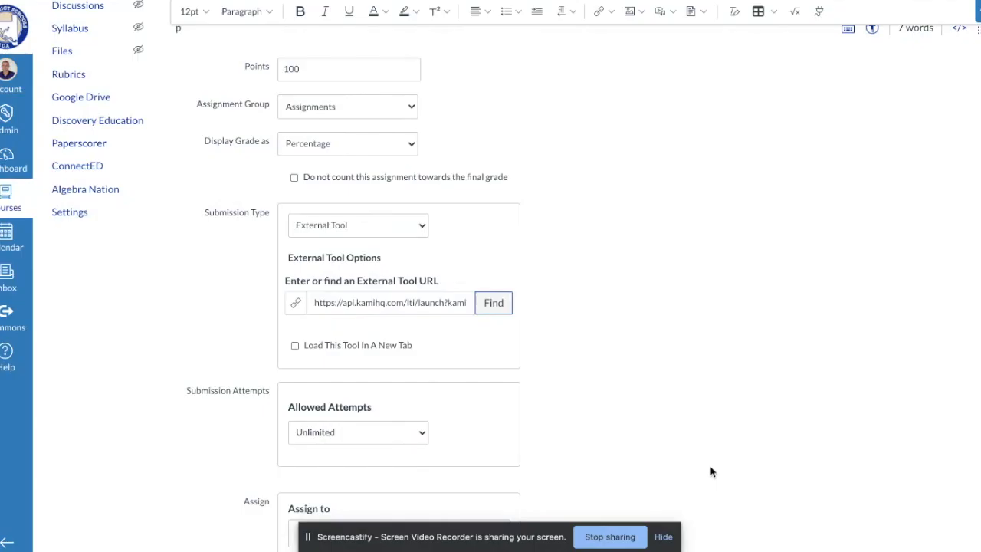
pyautogui.scroll(-3)
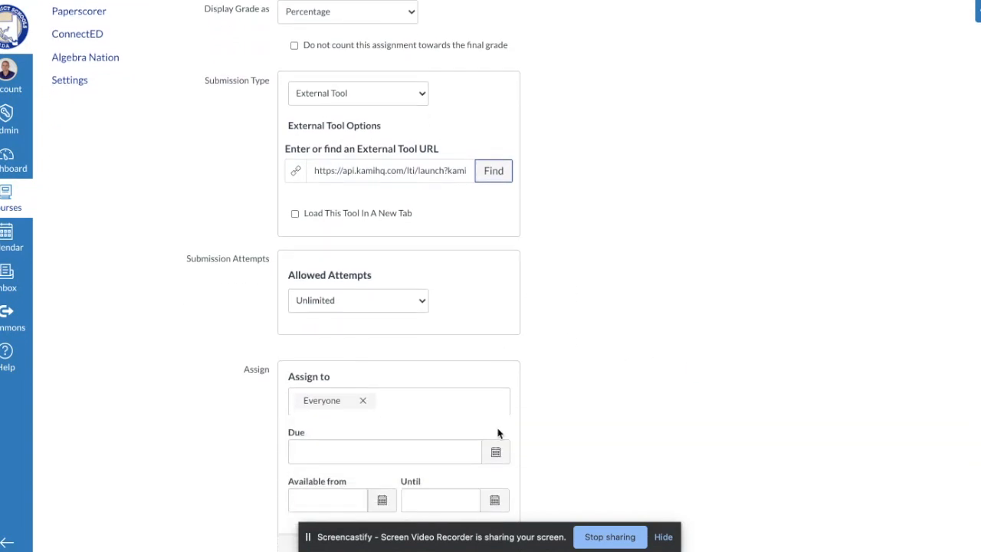
pyautogui.scroll(-3)
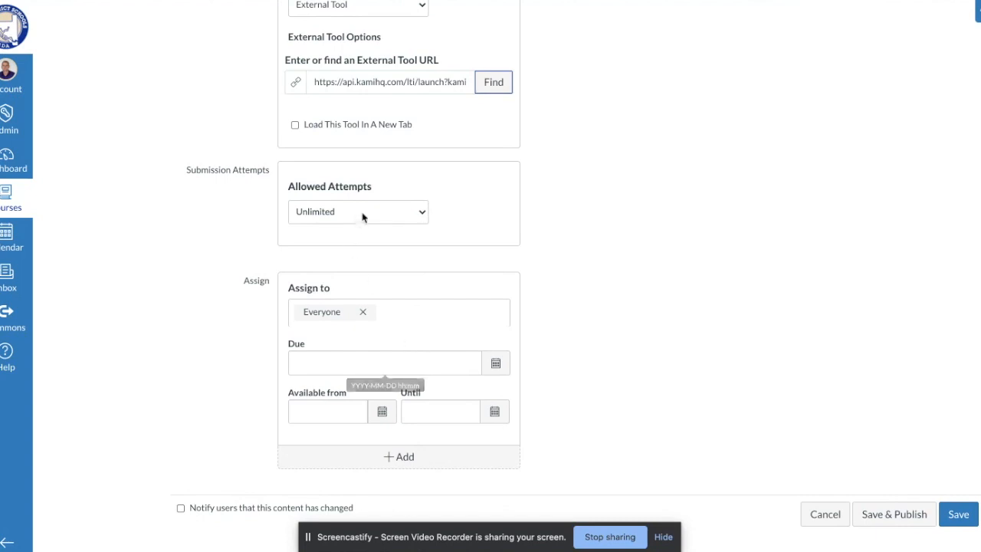
pyautogui.click(357, 211)
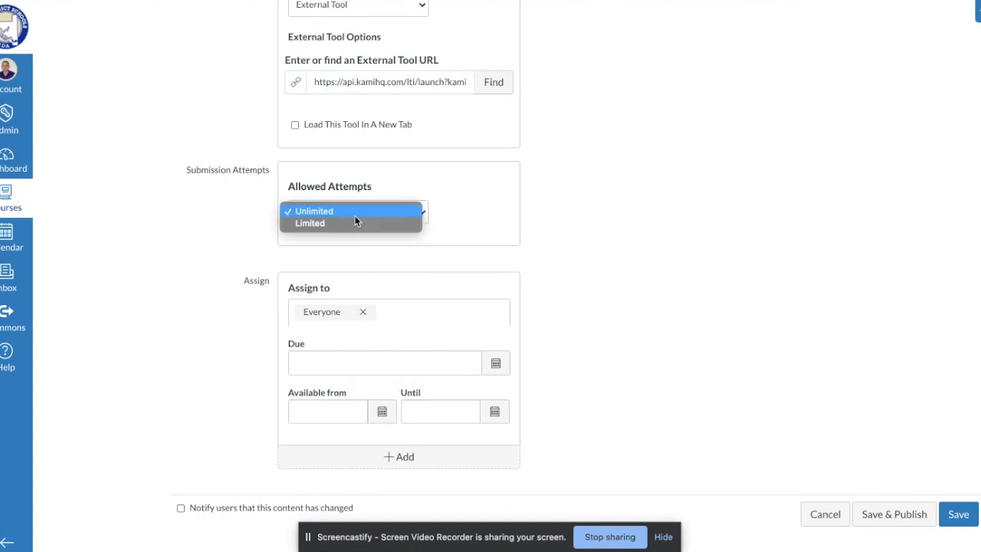
pyautogui.click(314, 212)
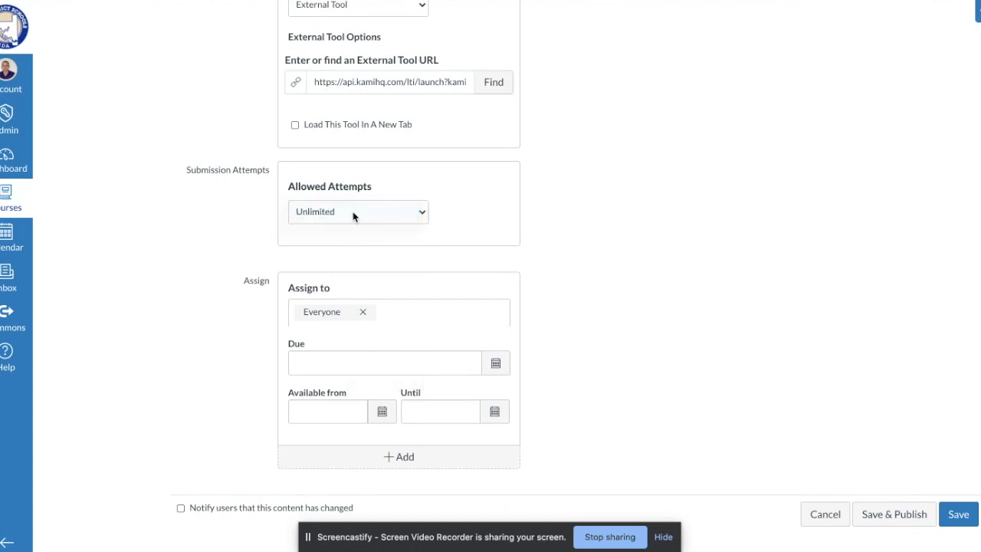
pyautogui.click(357, 212)
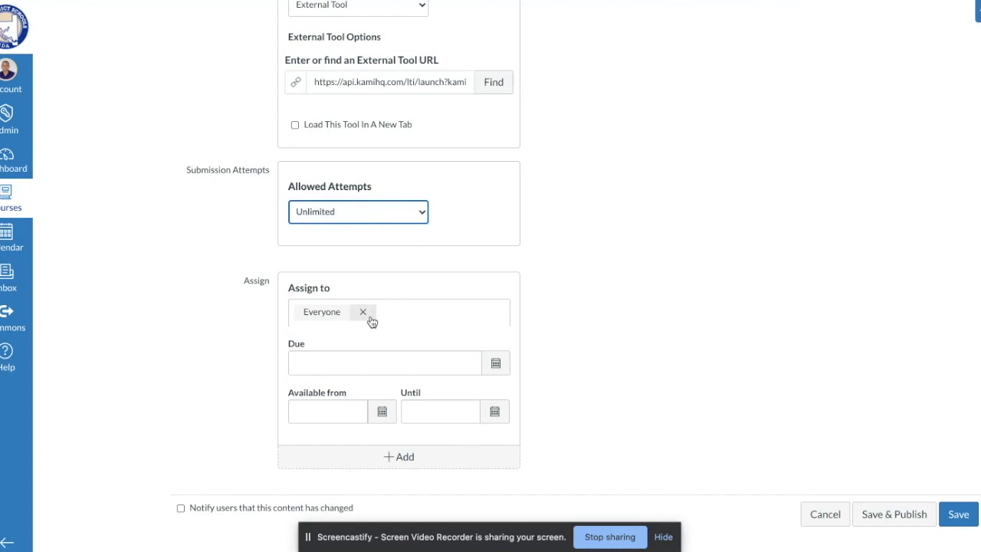
pyautogui.moveTo(718, 387)
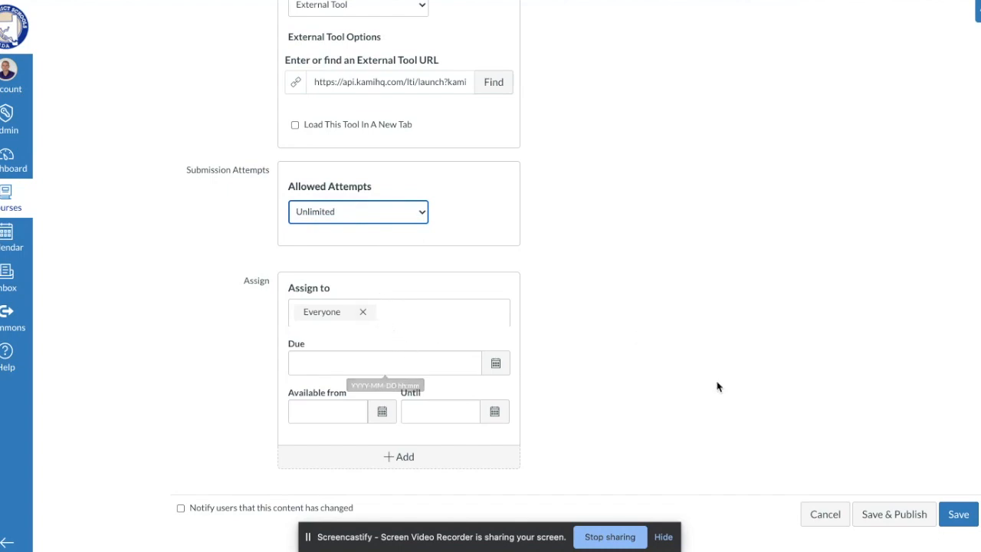
pyautogui.moveTo(773, 428)
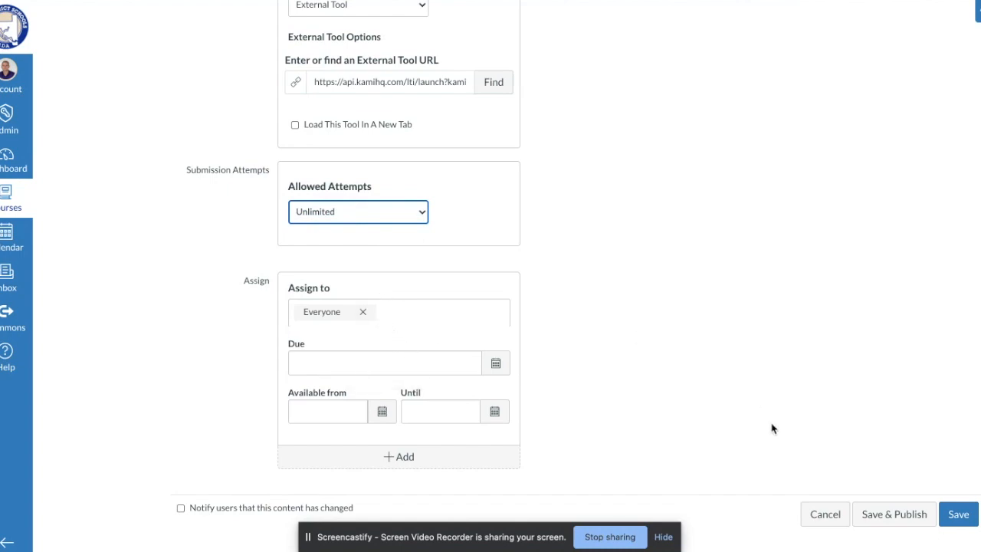
pyautogui.click(958, 514)
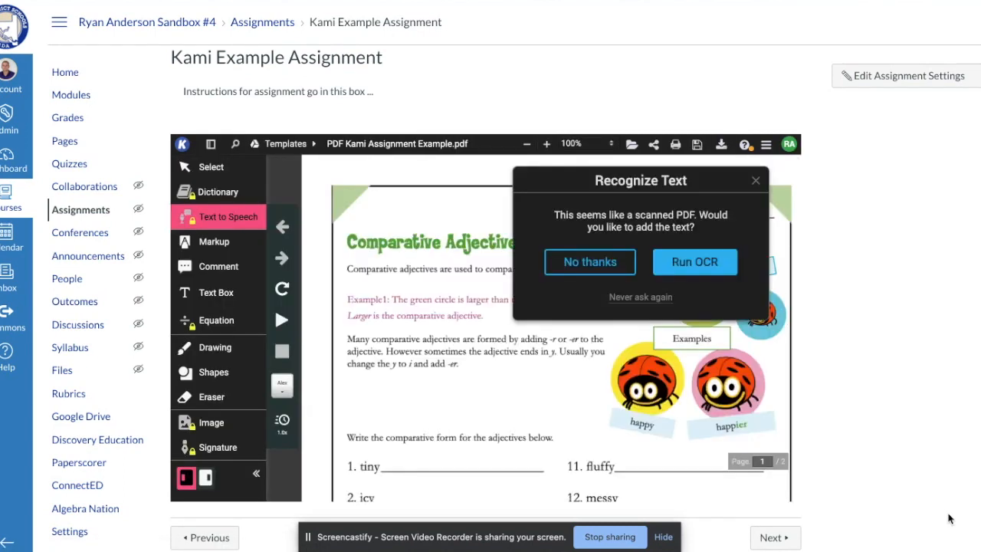
# - Decline Kami's Recognize Text offer on the embedded PDF
pyautogui.click(589, 261)
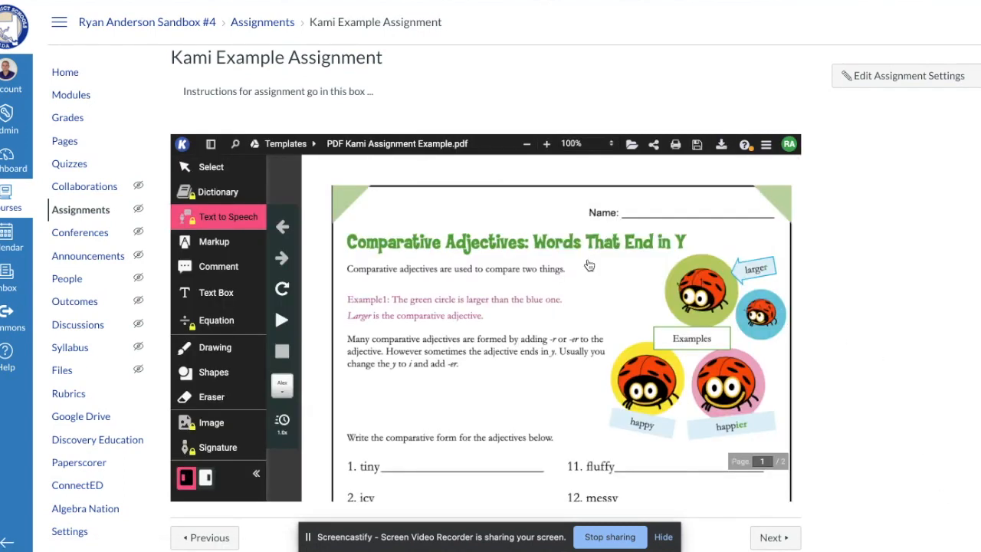